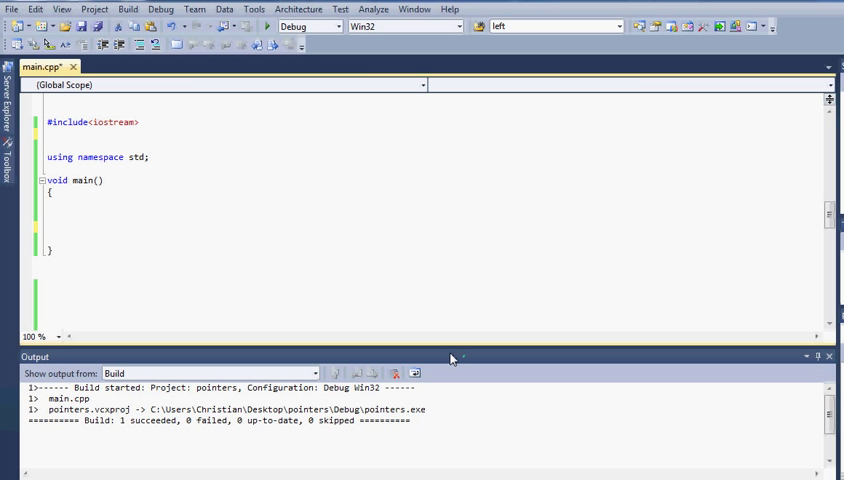
Include <queue>, declare queue<int> somequeue in main and begin a somequeue.push call
click(48, 132)
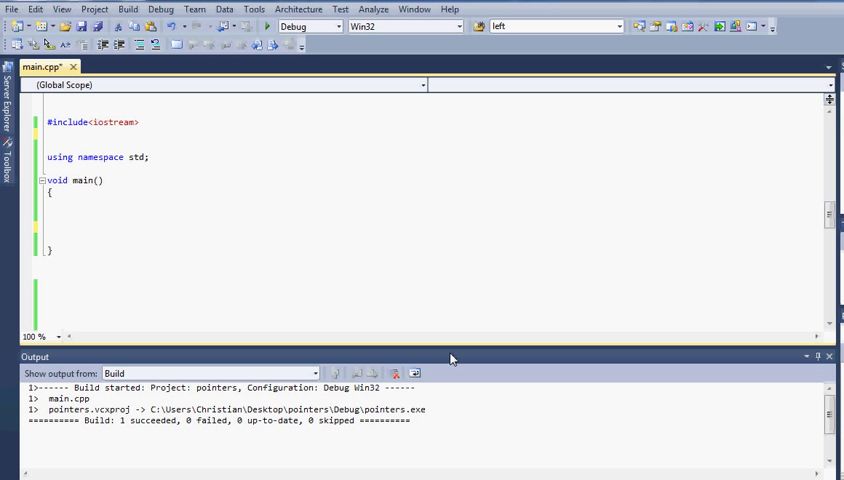
text(#include<queue>)
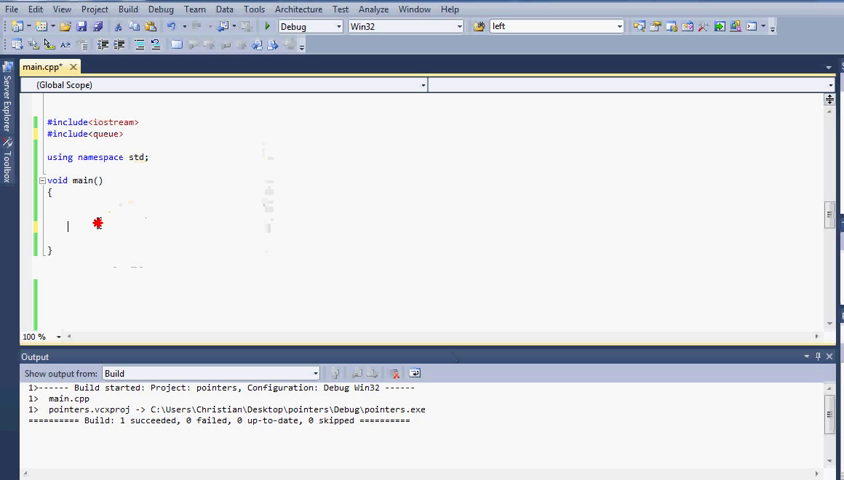
text(queue)
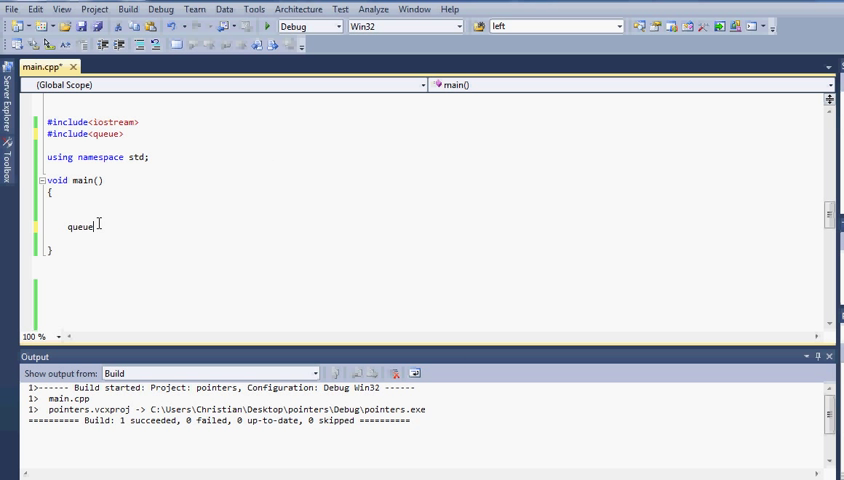
text(<)
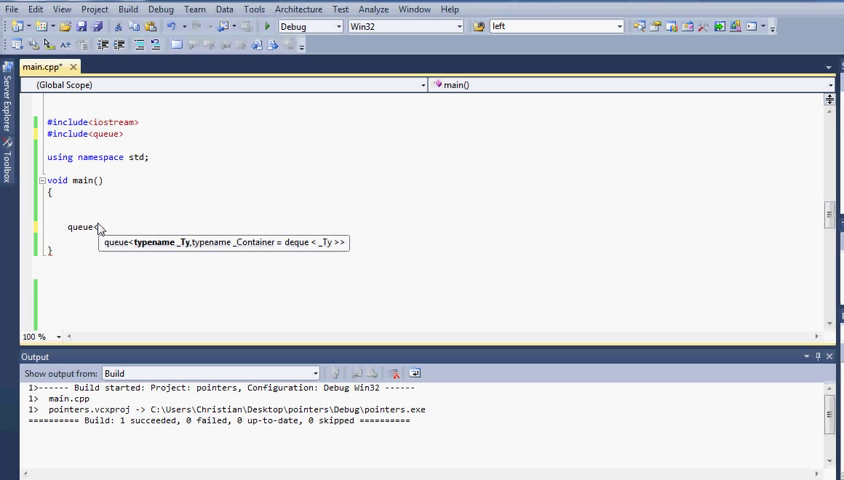
text(int>)
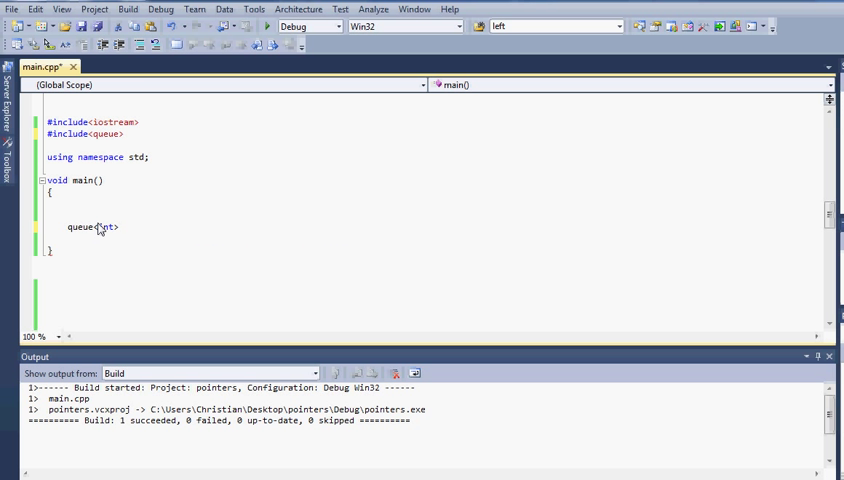
text(somequeue;)
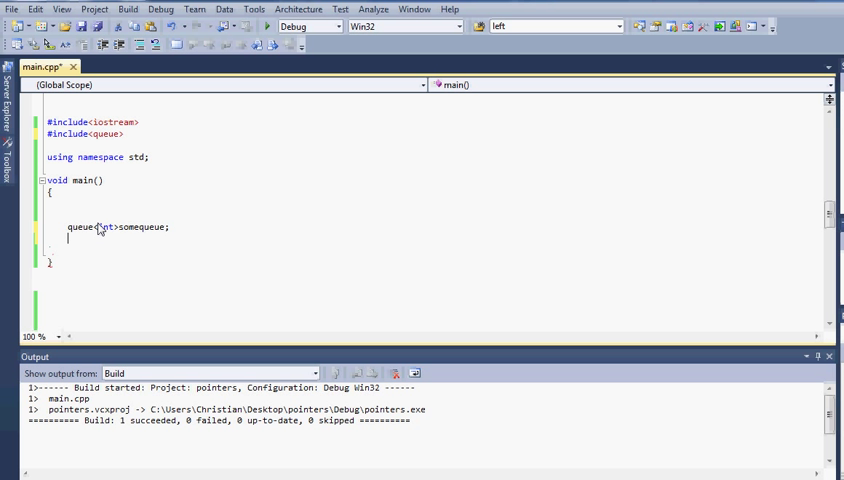
text(some)
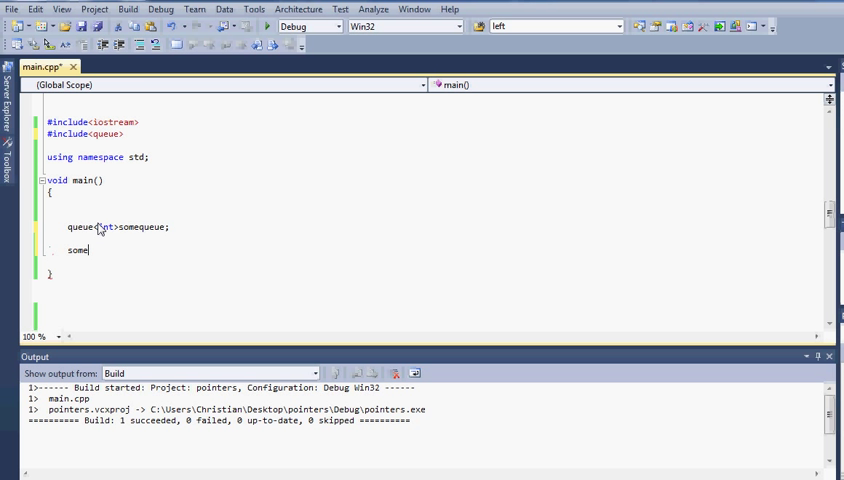
text(.push)
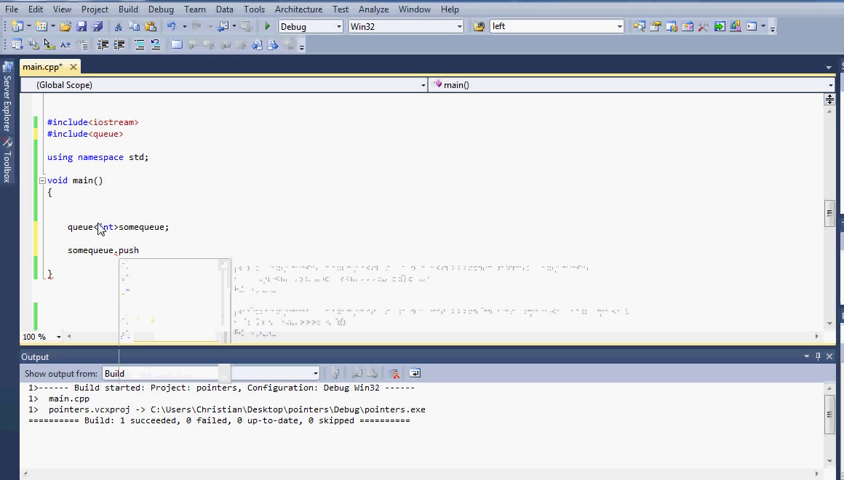
Write three statements pushing 150, 300 and 540 onto somequeue
text(()
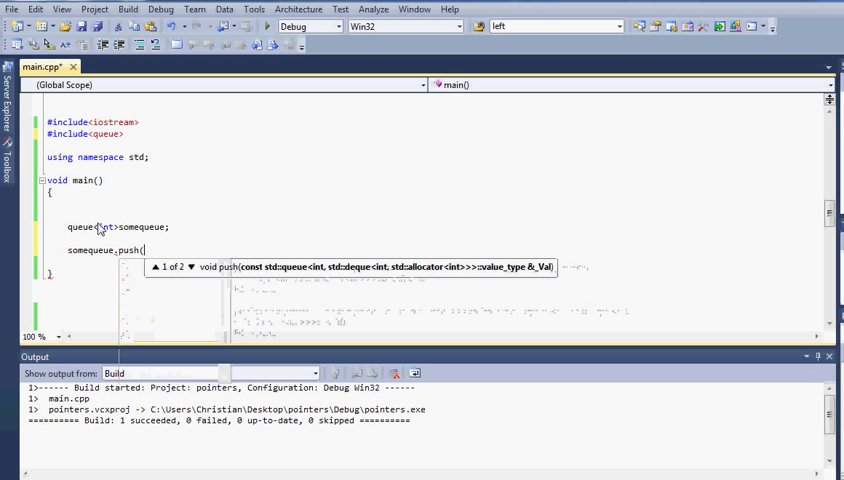
text(10)
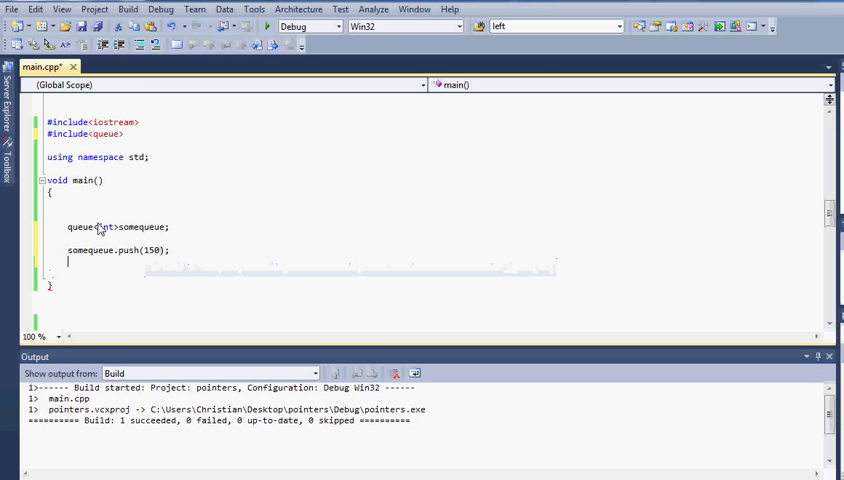
text(somequeue)
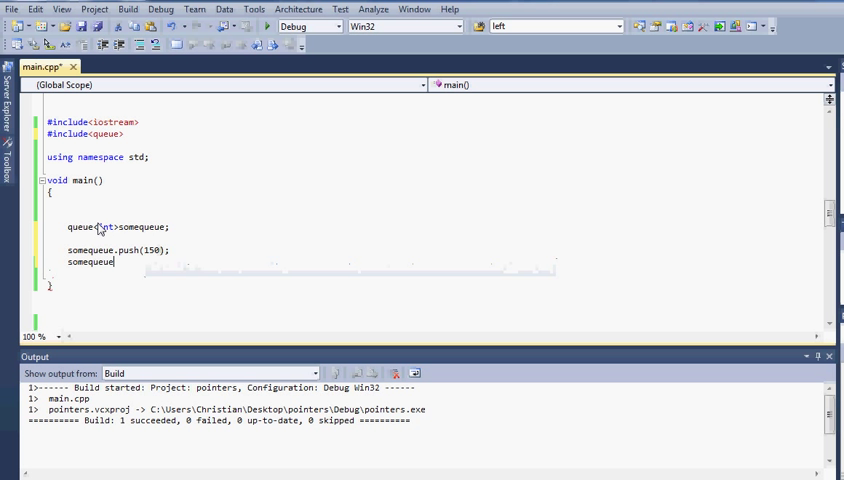
text(.push(300);)
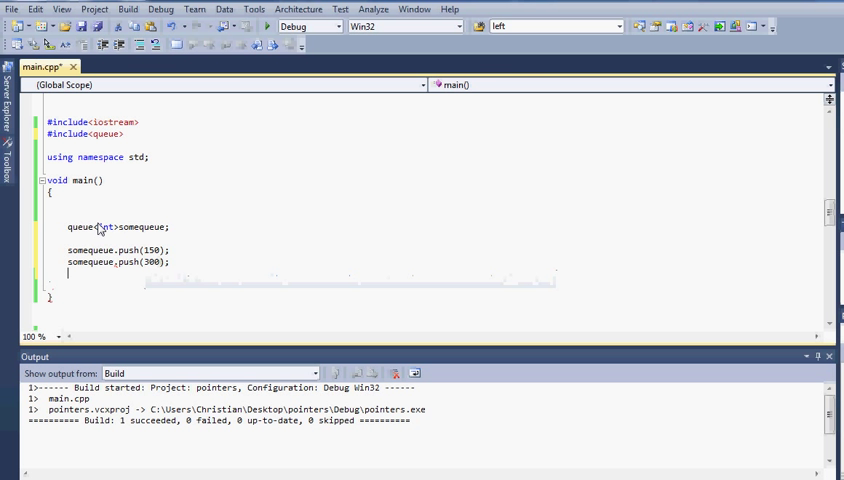
text(.push)
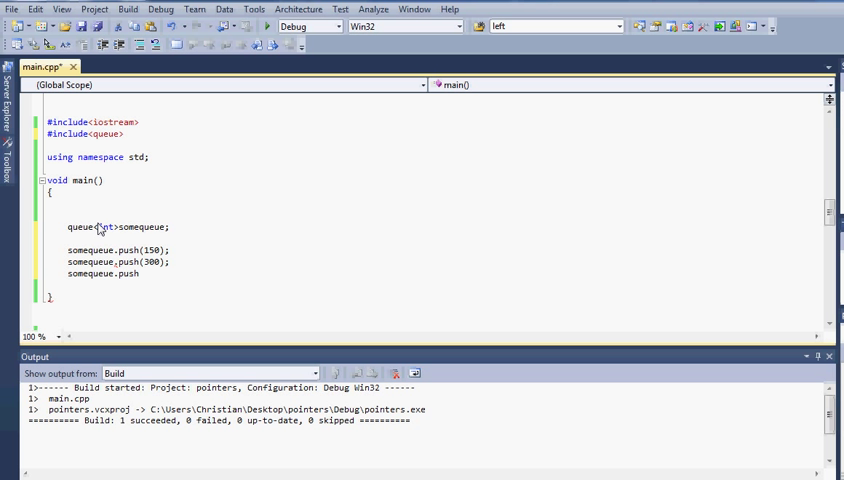
text((540);)
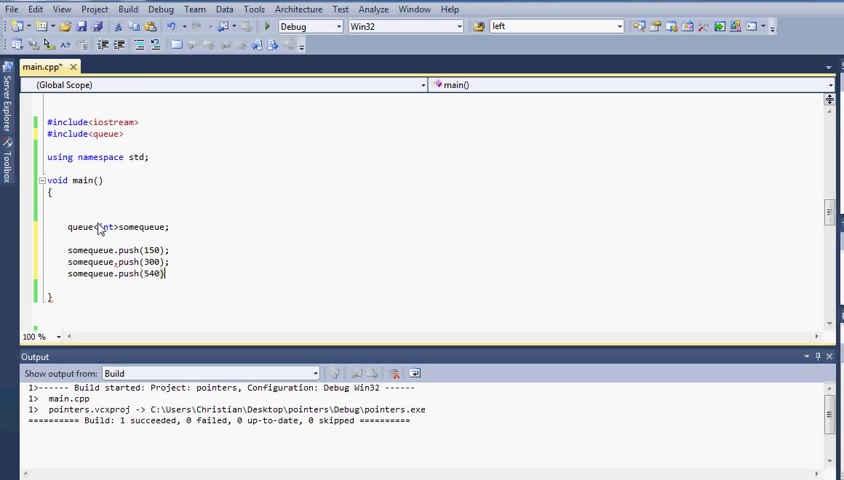
text(;)
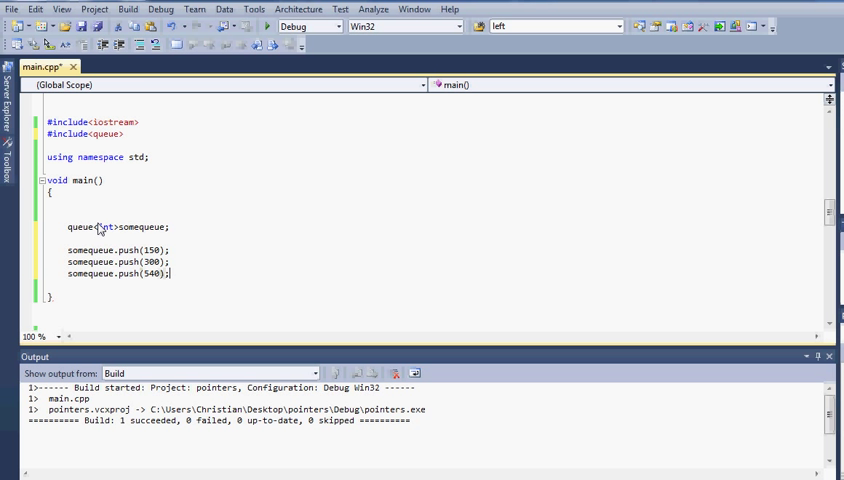
key(Return)
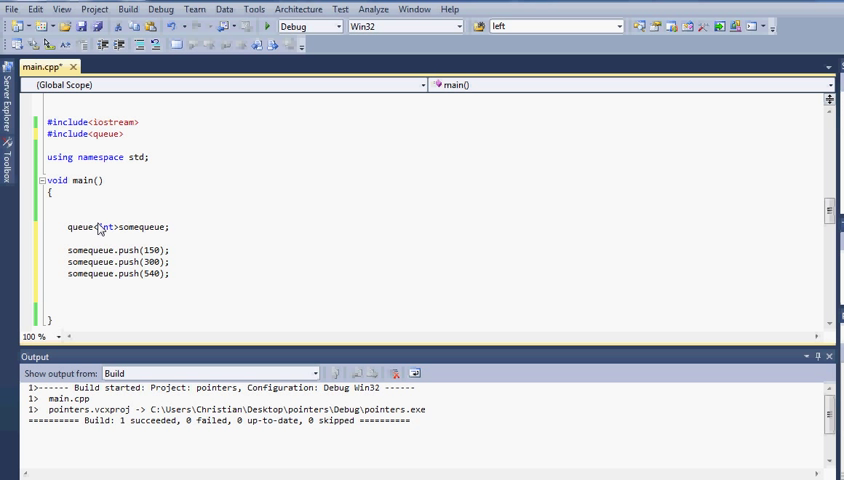
Write while(!somequeue.empty()) with braces and begin a cout<< statement inside
click(68, 294)
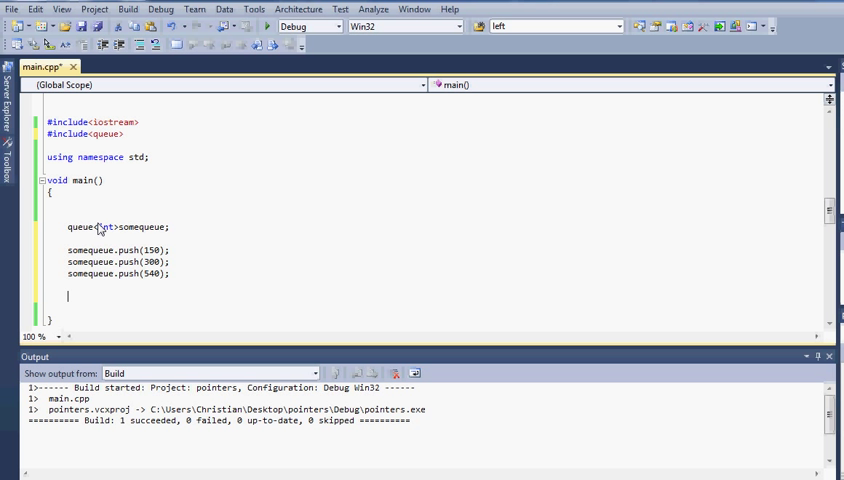
text(while()
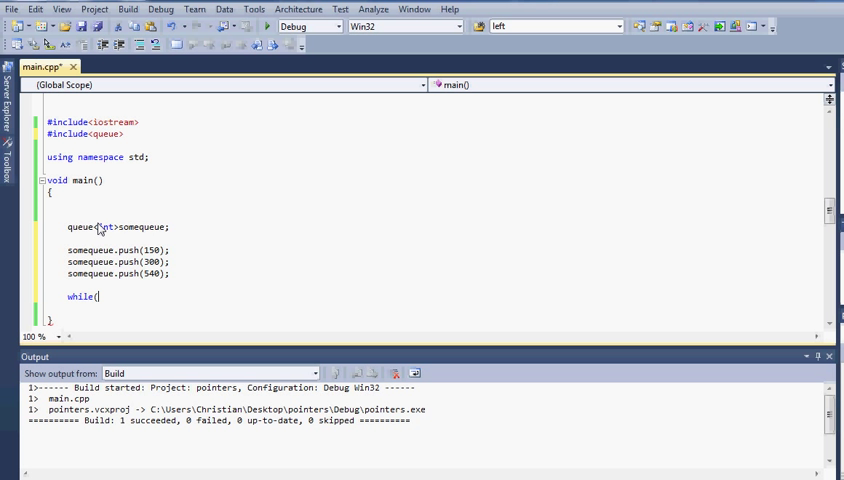
text(!somequeue.empty()))
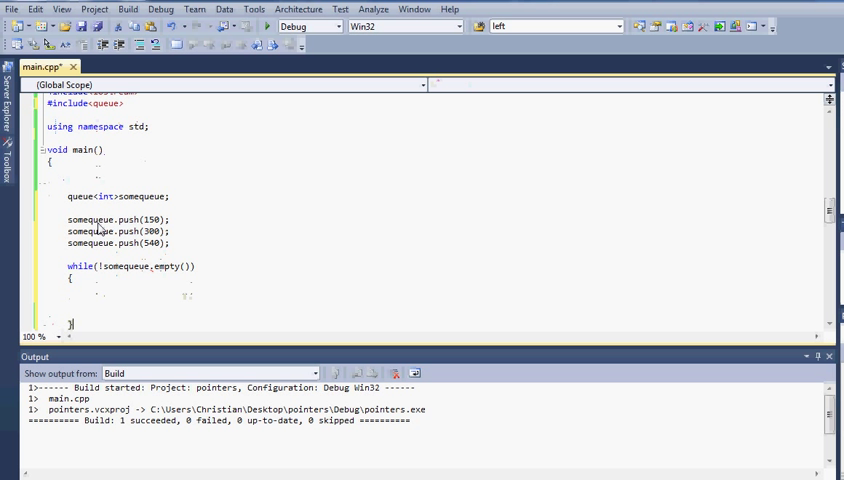
text(cout)
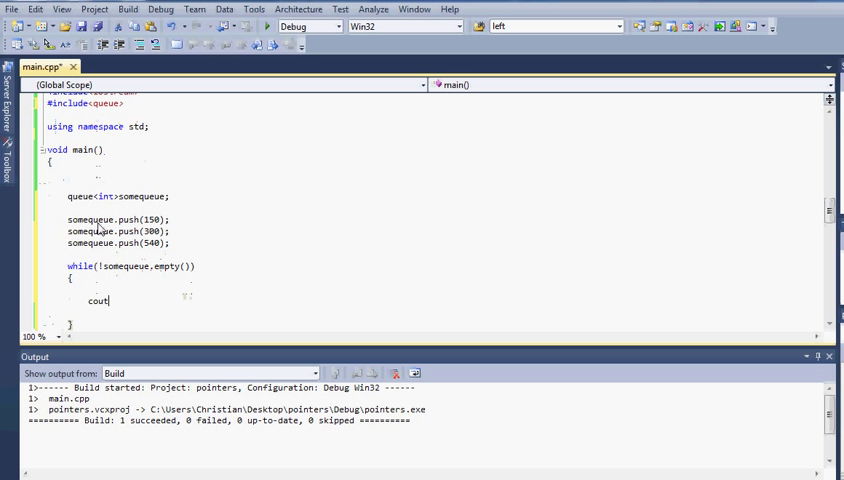
text(<<)
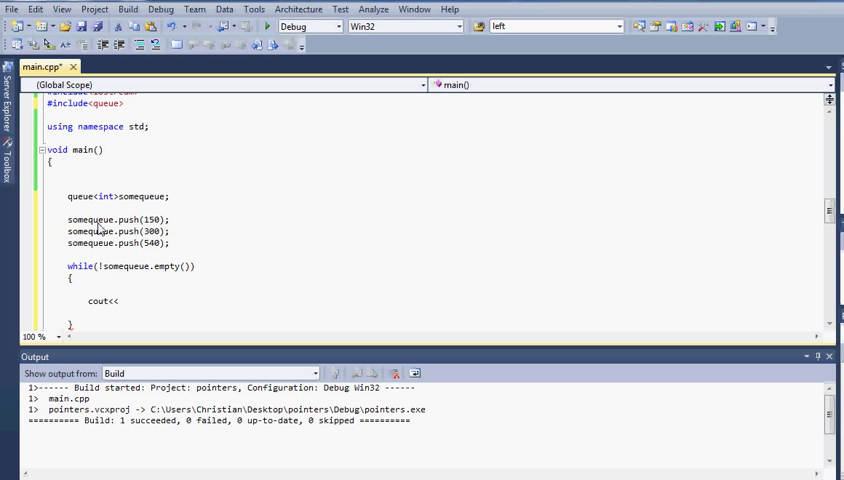
Print somequeue.front(), call somequeue.pop() and end the line with cout<<endl
text(somequeue)
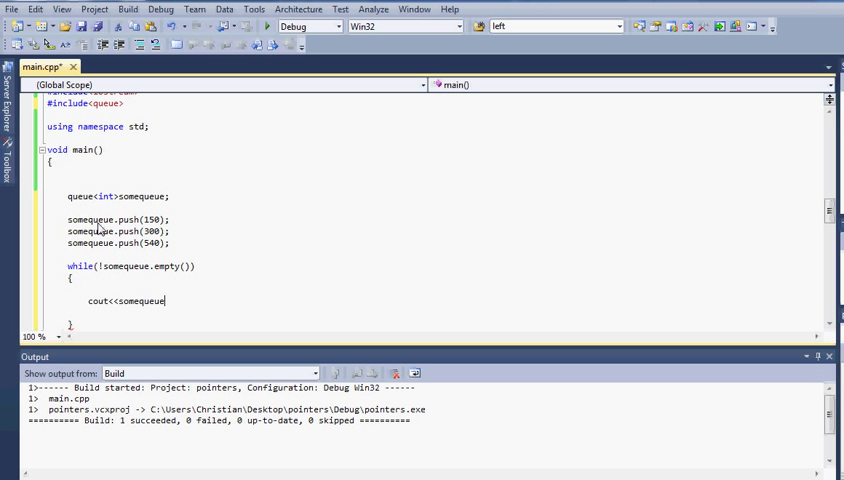
text(.front)
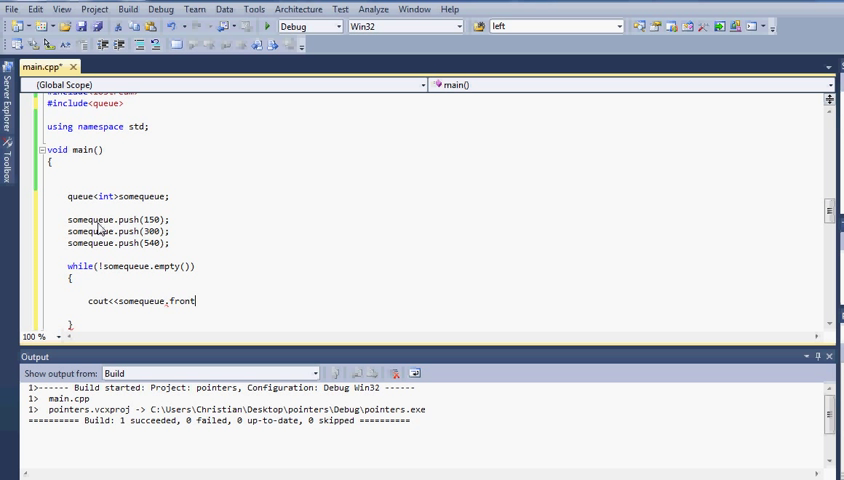
text(())
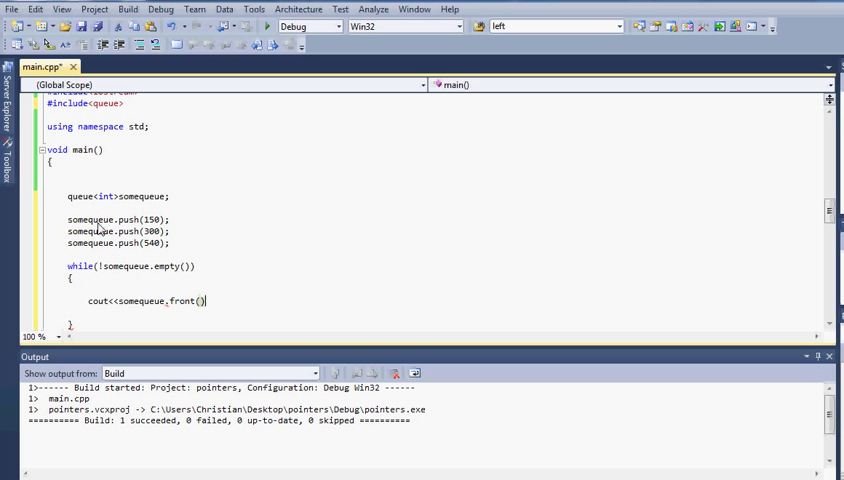
text(;)
text(somequeue.pop)
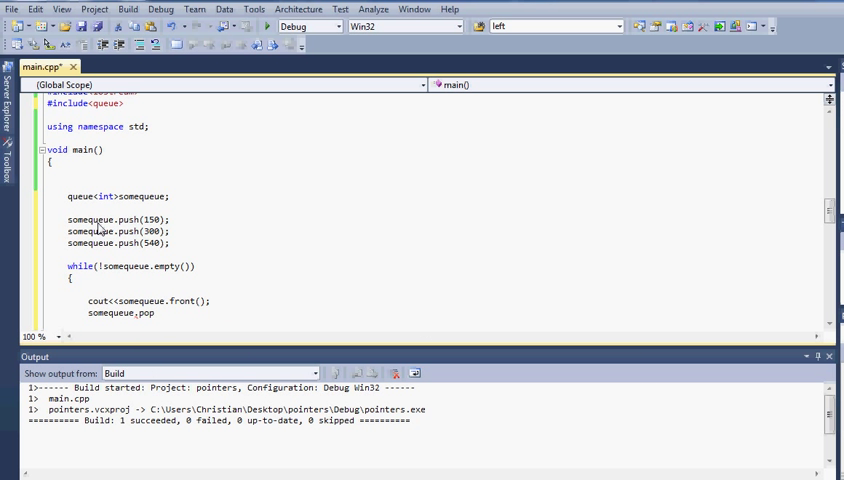
text(())
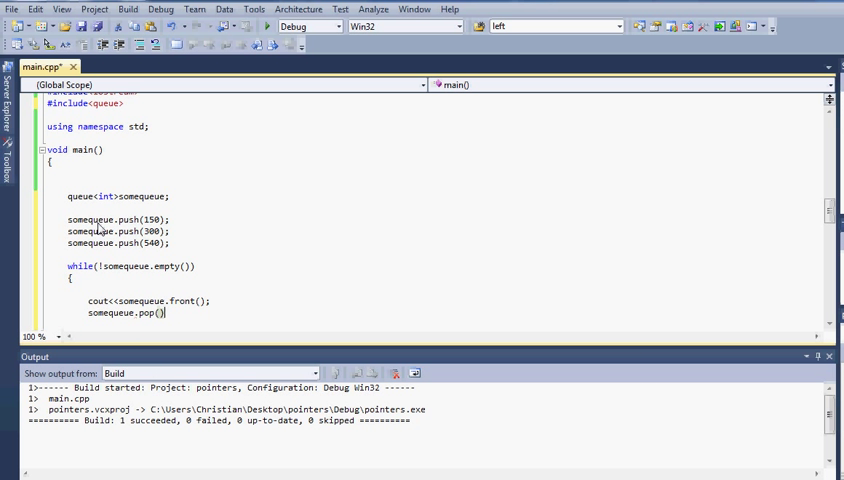
key(Backspace)
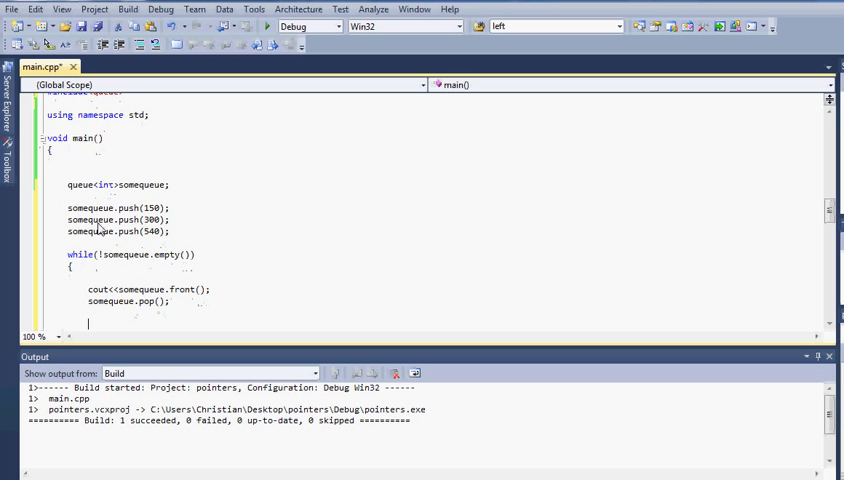
text(cout<<endl;)
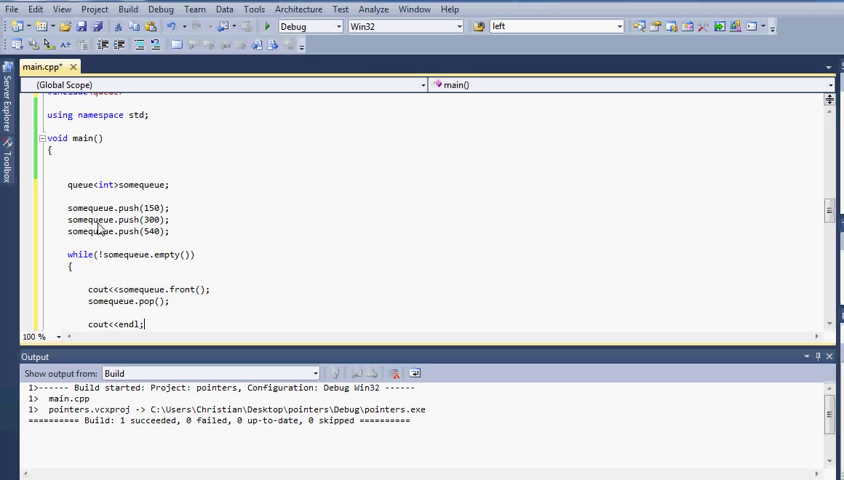
Start the program without debugging so the console lists 150, 300 and 540
click(160, 8)
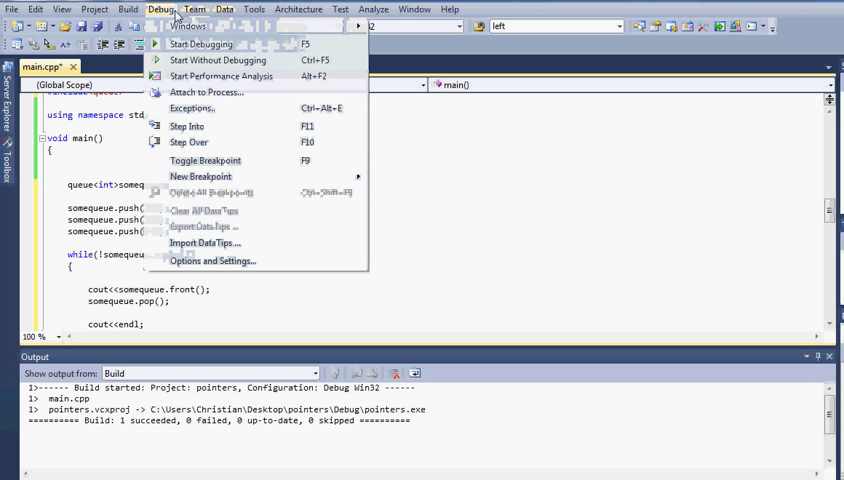
click(200, 44)
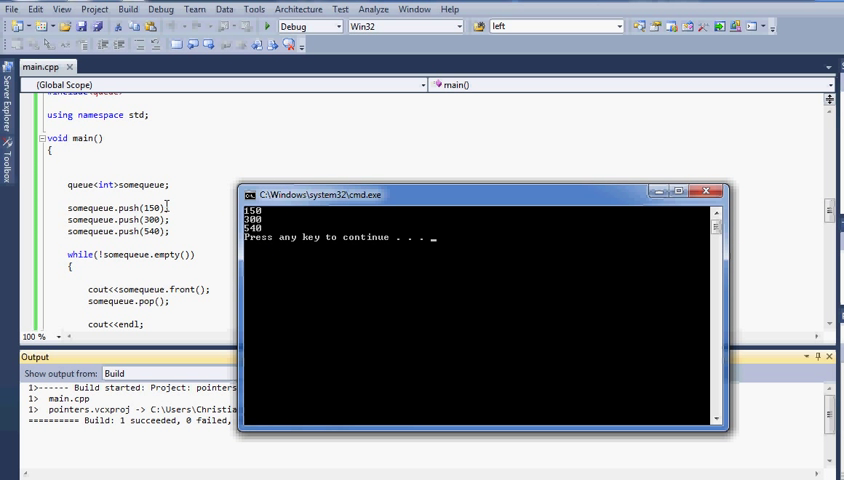
mouse_move(268, 224)
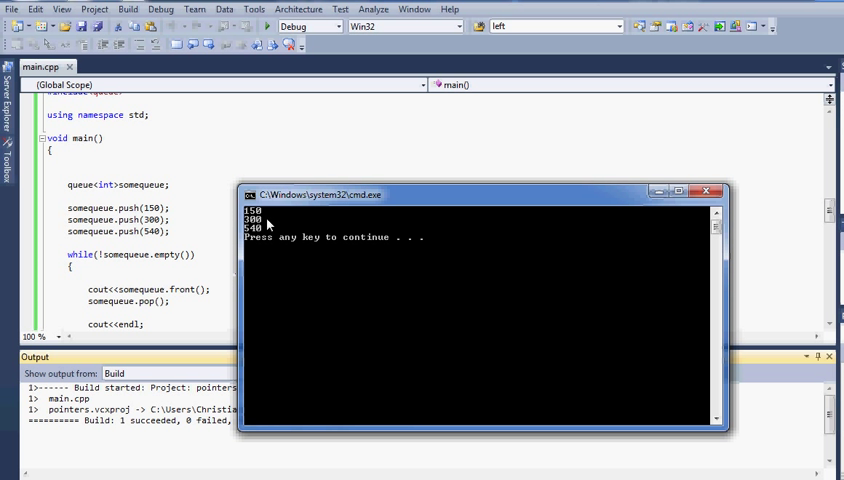
mouse_move(292, 210)
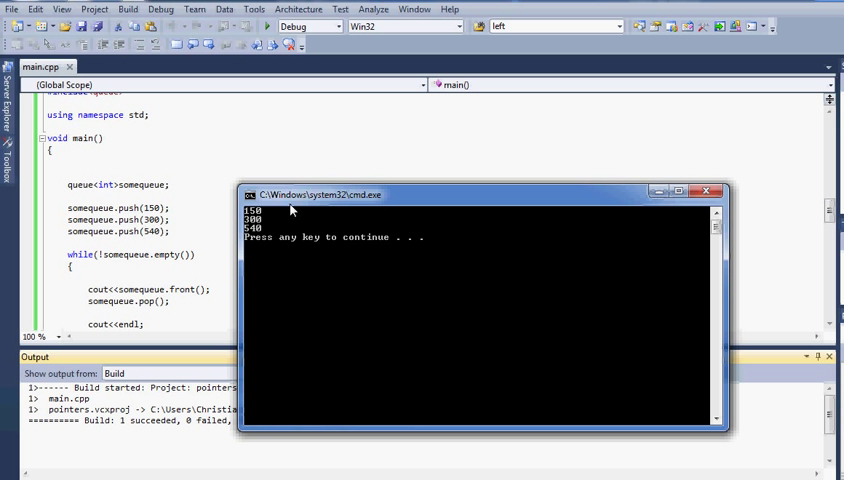